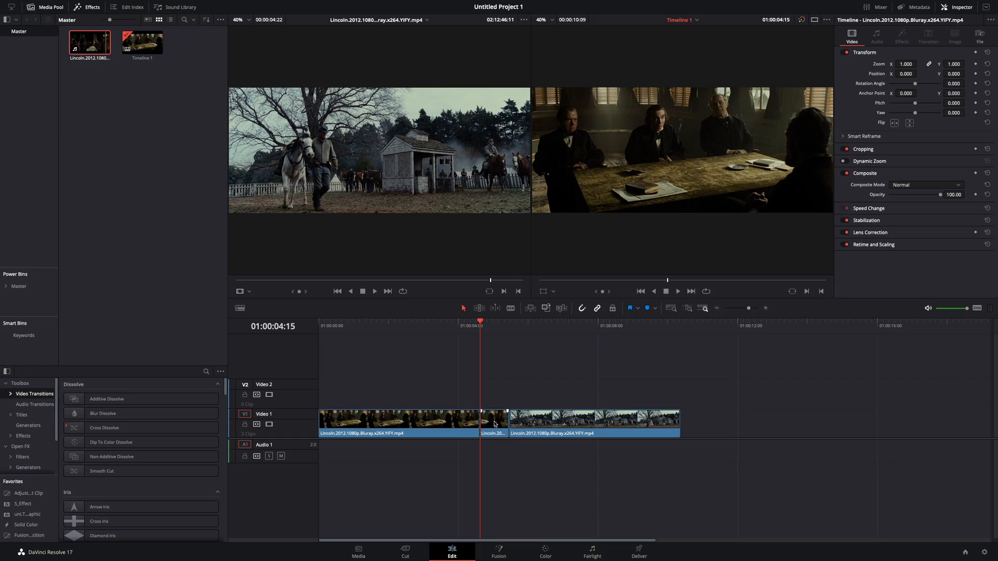
# Change the clip speed at the cut, trim the V2 clip and make a New Fusion Clip from the stack.
pyautogui.rightClick(493, 422)
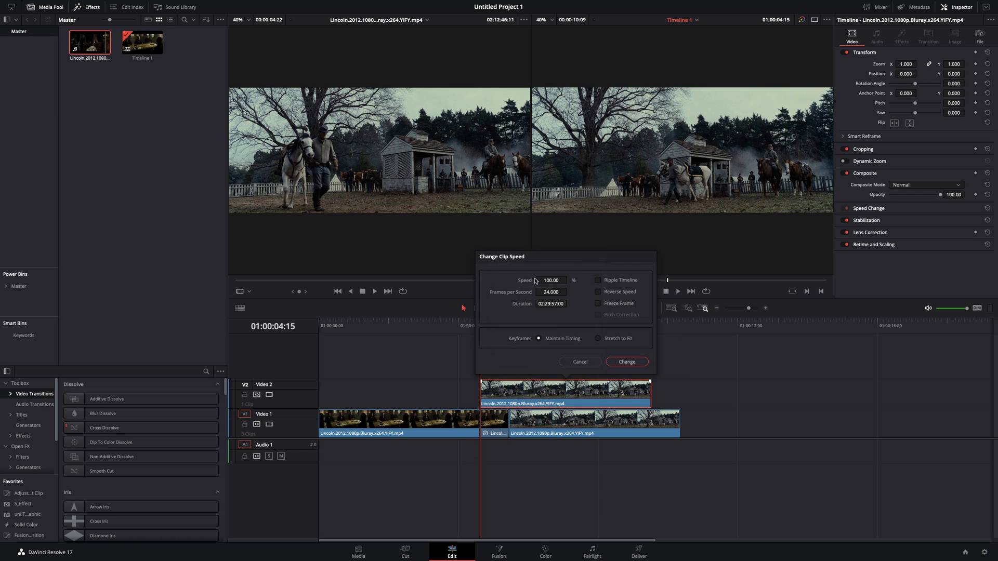
pyautogui.click(625, 362)
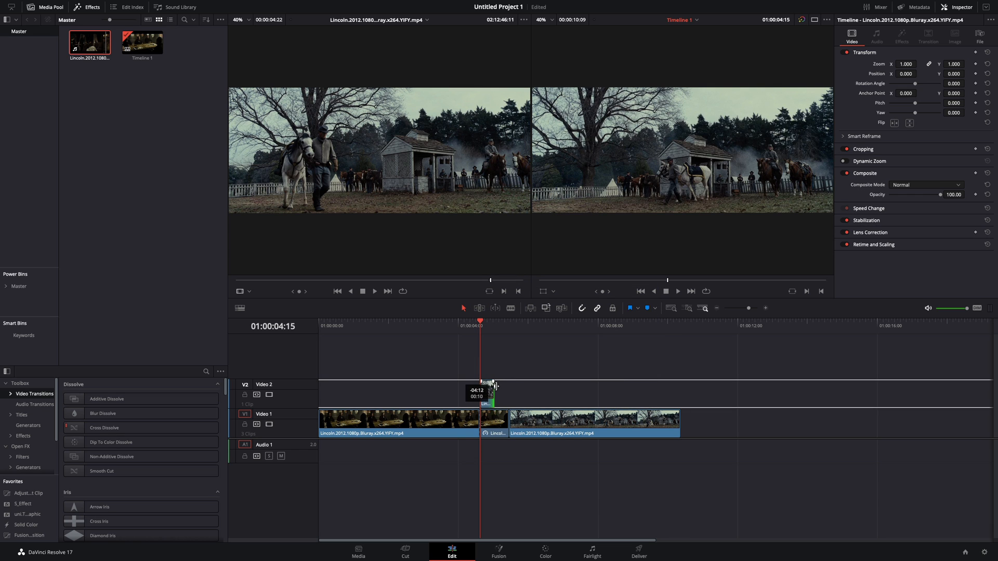
pyautogui.click(492, 393)
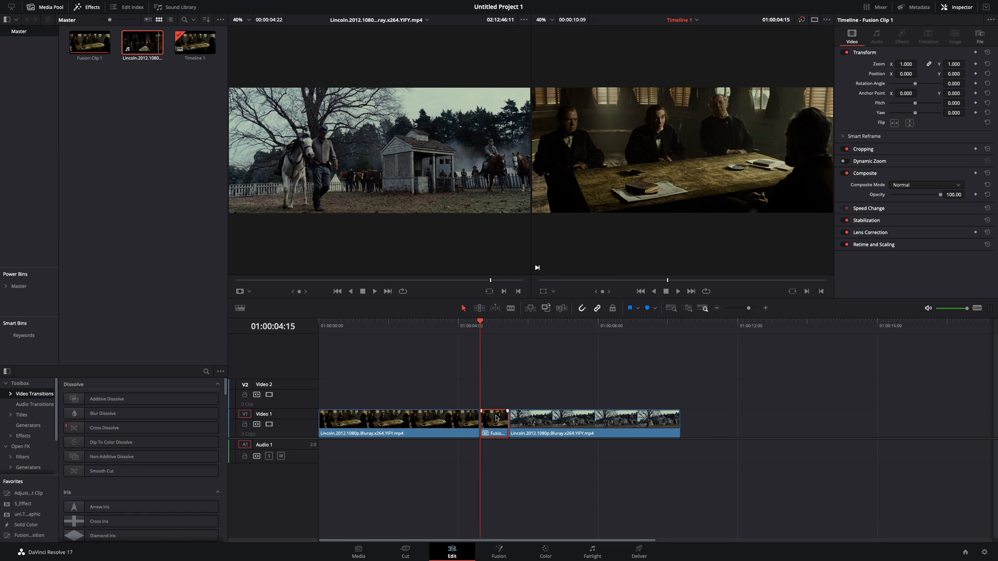
# Add a Transform with Angle 180 after MediaIn2 and a SetDomain (Bottom -1, Top 1) after Merge1.
pyautogui.click(498, 552)
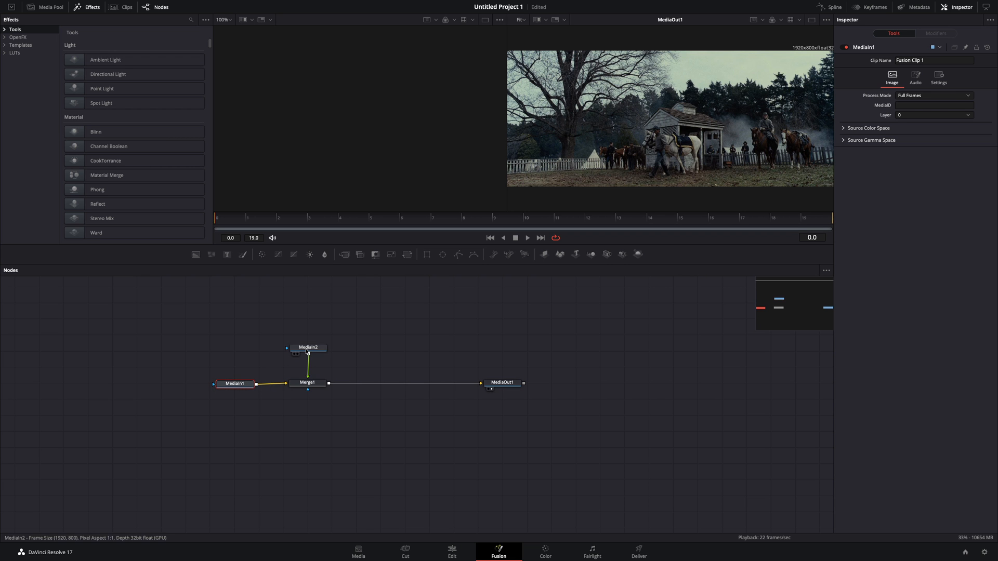
pyautogui.click(307, 332)
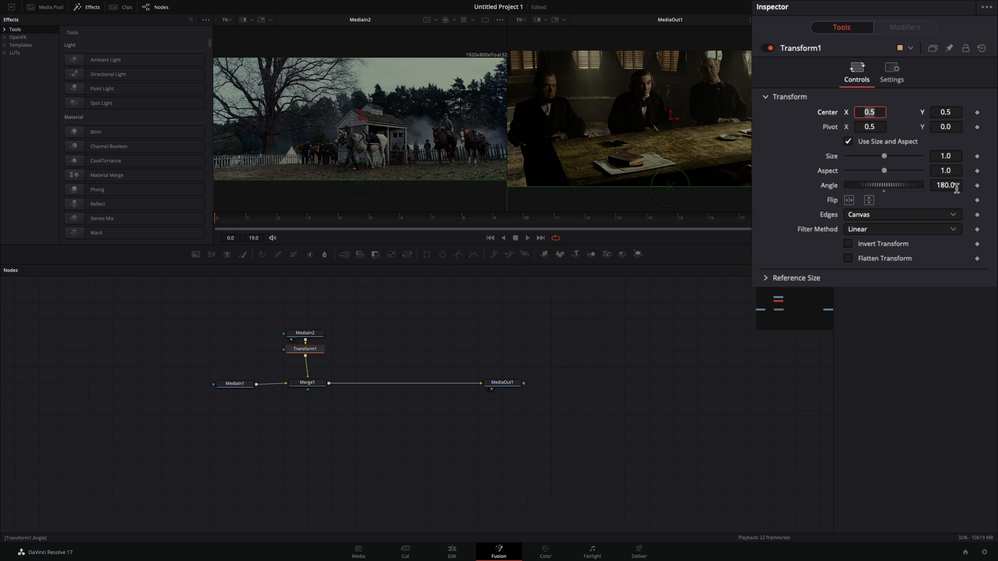
pyautogui.click(308, 382)
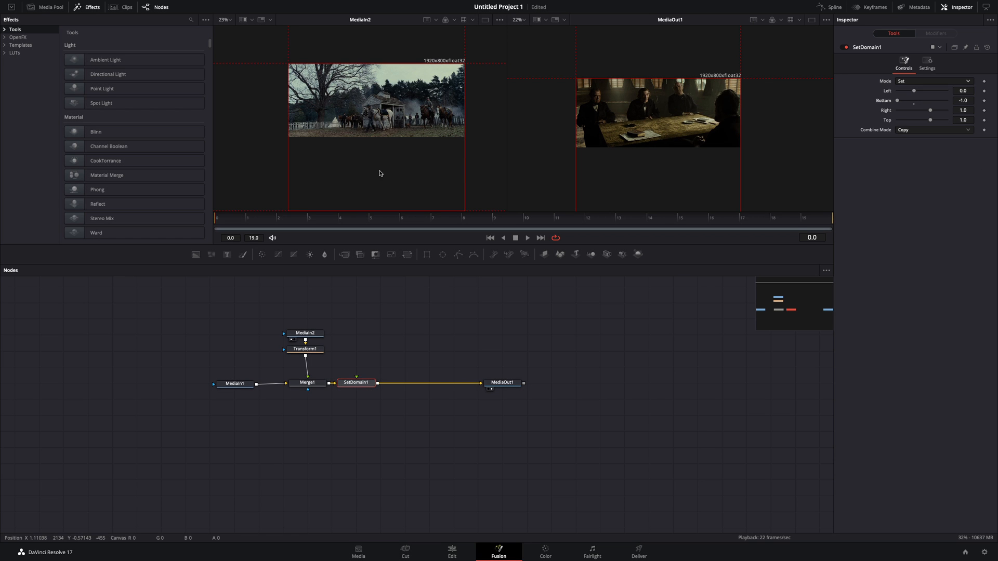
# Drive Transform2's Angle with an Easing anim curve: In Sine, Out Expo, Scale 180.
pyautogui.click(406, 253)
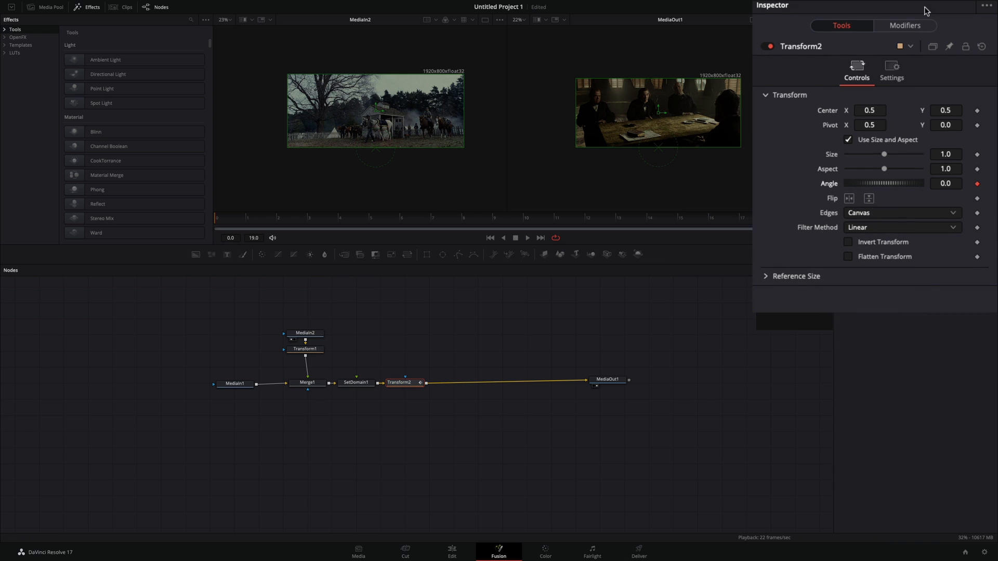
pyautogui.click(904, 25)
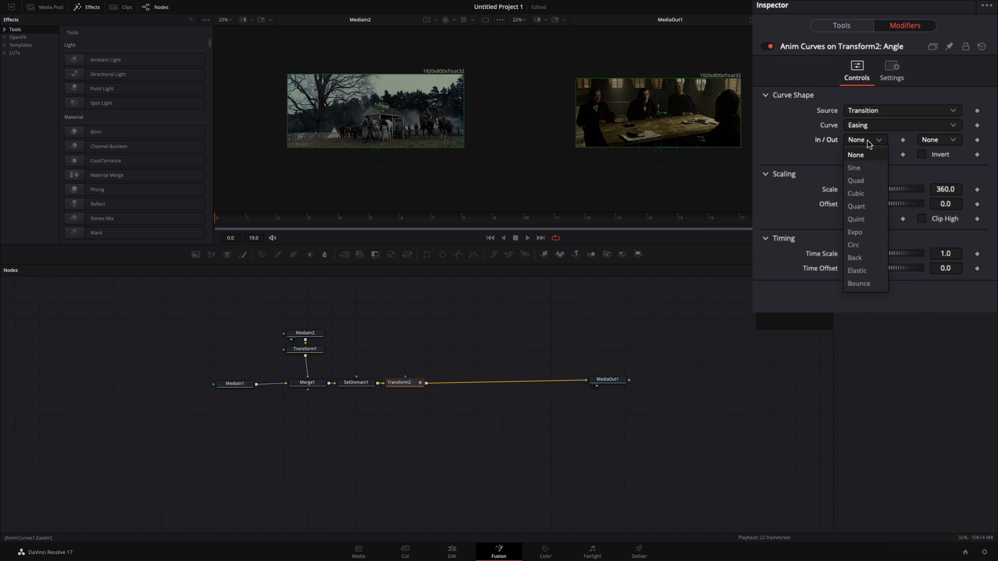
pyautogui.click(854, 167)
pyautogui.write('180')
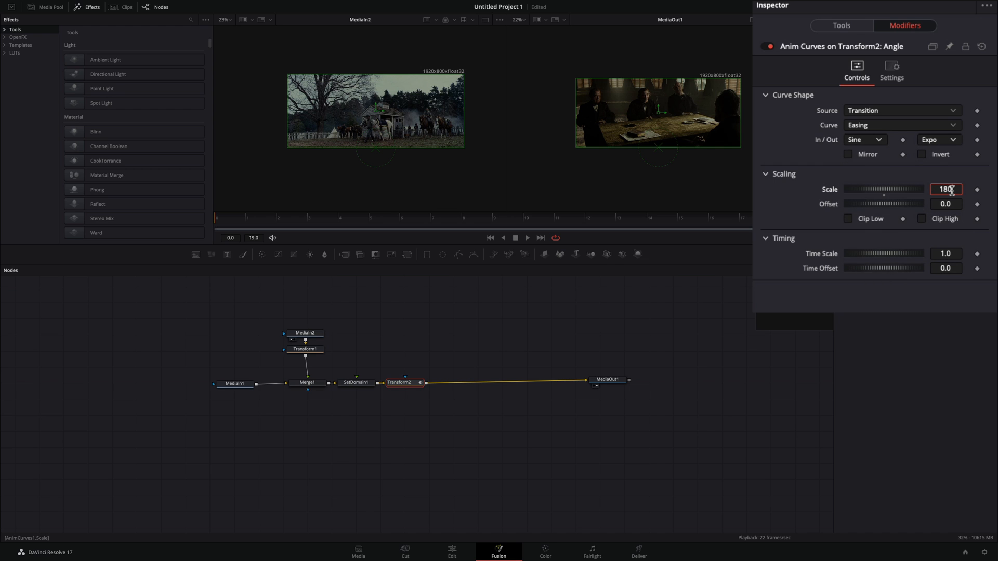
pyautogui.click(901, 212)
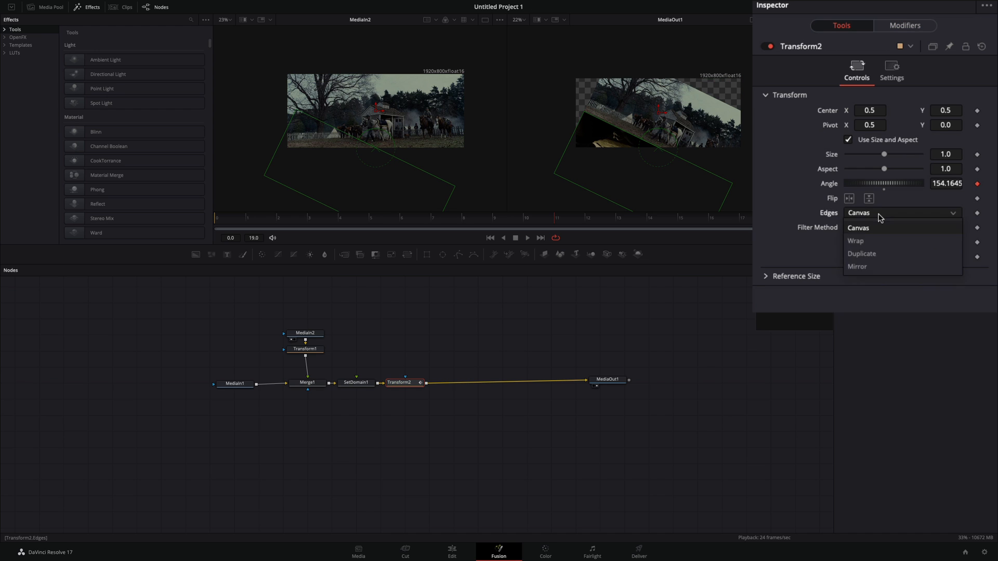
# Set Transform2's edge fill, then drive RadialBlur1's Smooth Strength with an Easing curve, In Sine, Out Expo.
pyautogui.click(862, 254)
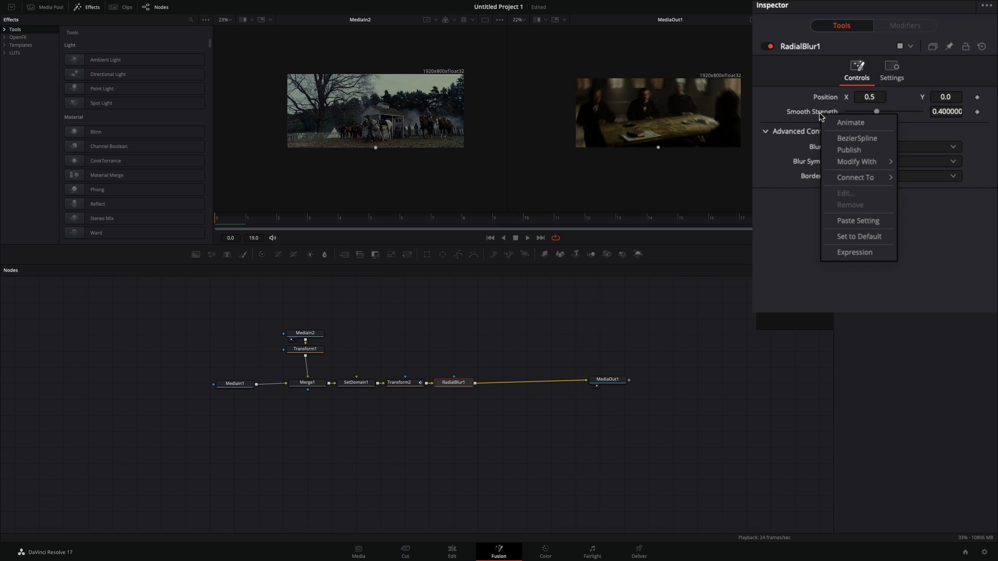
pyautogui.click(856, 162)
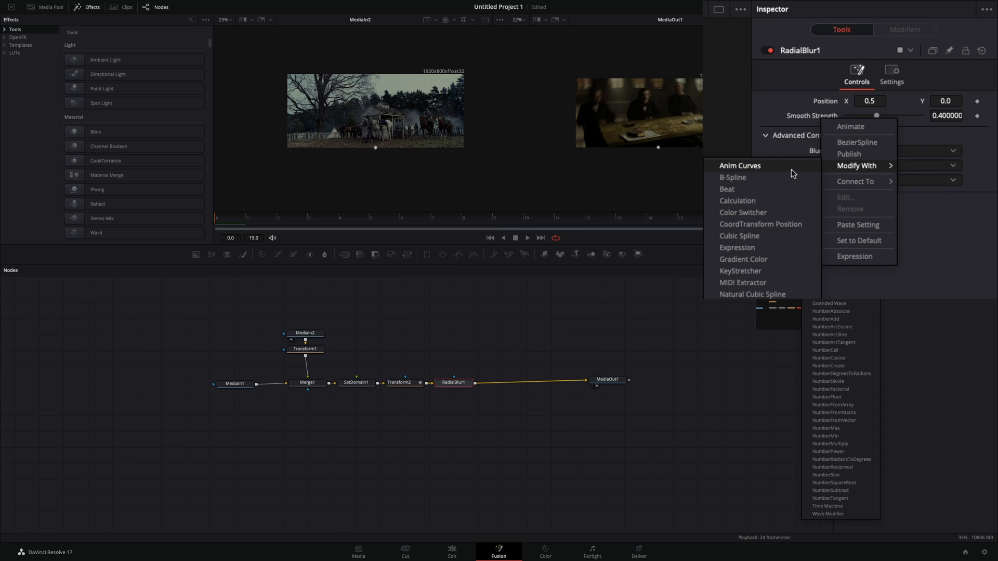
pyautogui.click(739, 165)
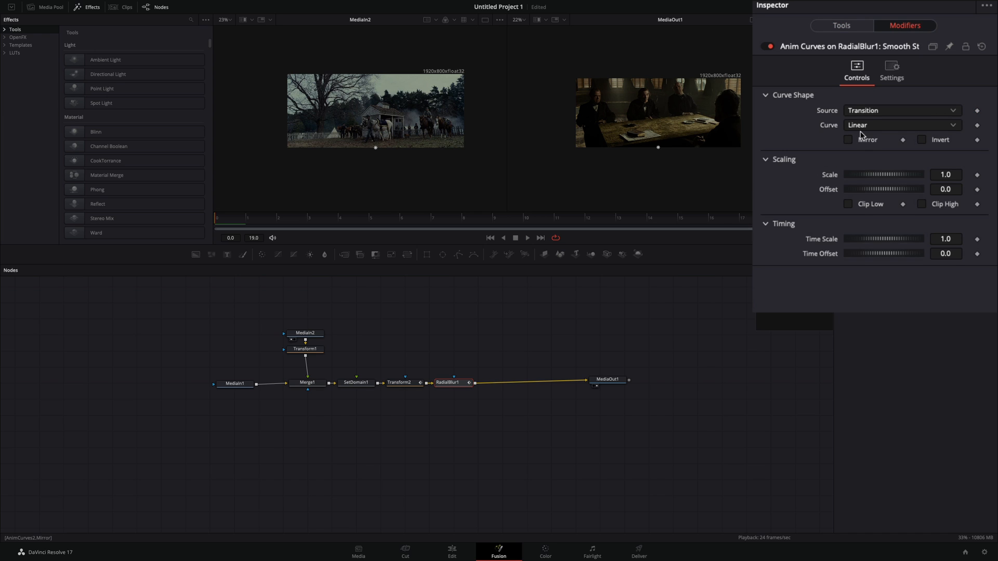
pyautogui.click(901, 124)
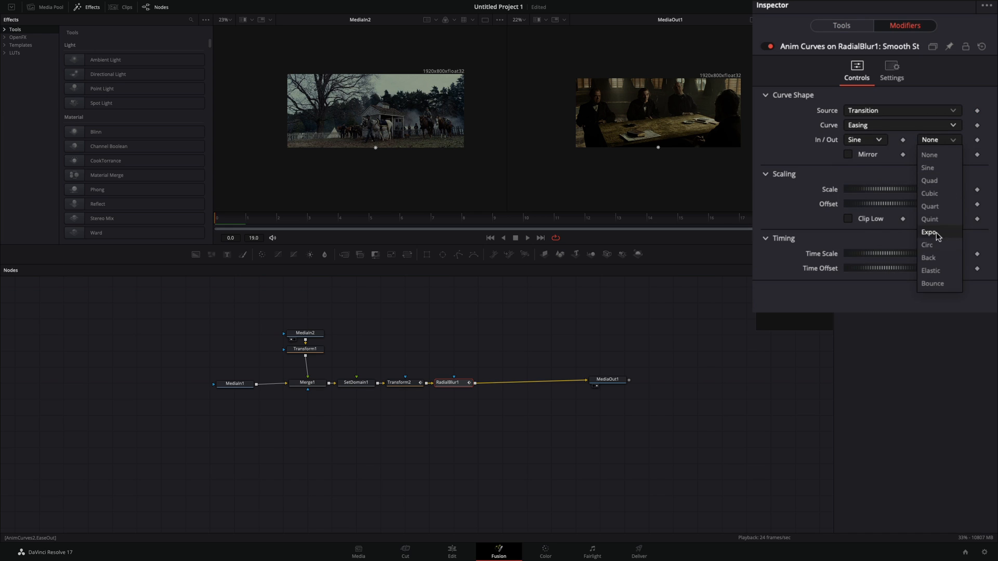
pyautogui.click(928, 232)
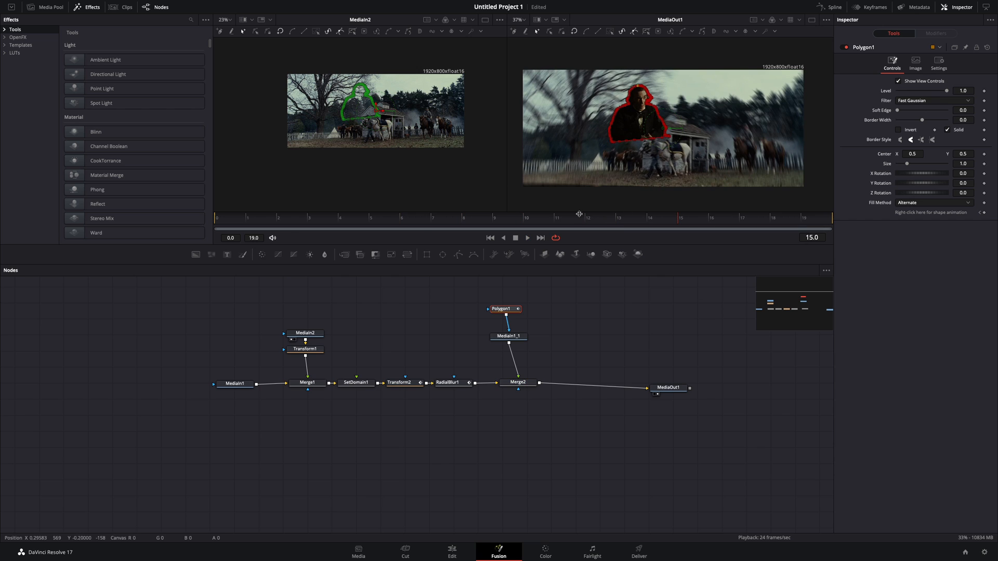
# Merge the polygon-masked figure over RadialBlur1 and return the playhead to frame 0.
pyautogui.click(490, 237)
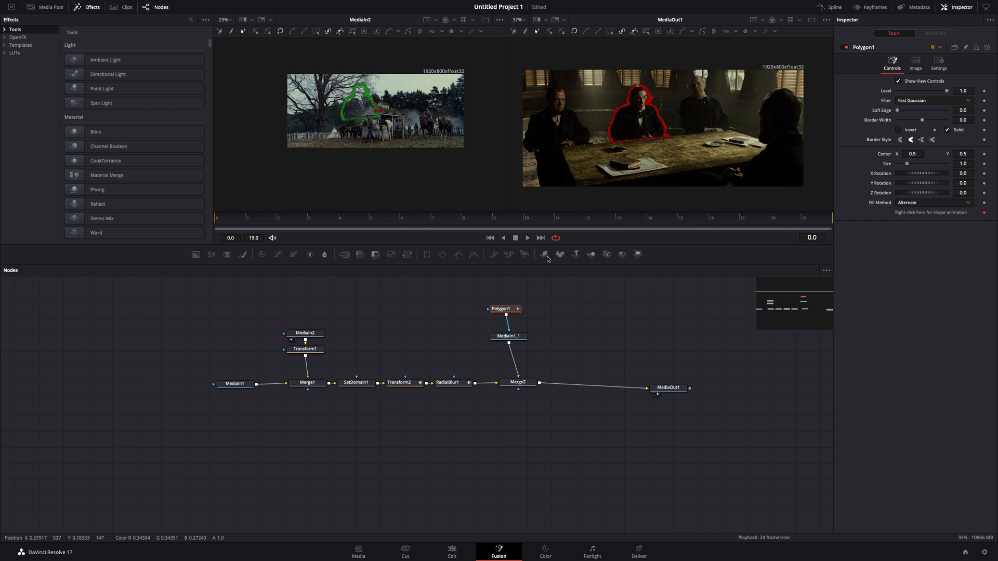
# Add MediaIn1_1_1 with Polygon2, keyframe Transform3's Size and Angle, and merge it in with Merge3.
pyautogui.click(518, 381)
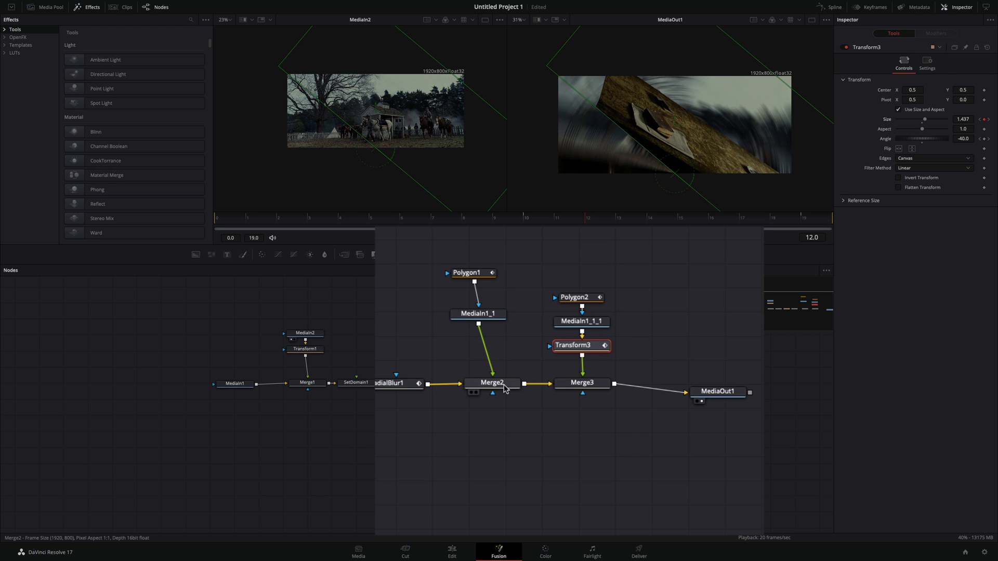
# Select Merge2 and keyframe its Blend slider across the transition.
pyautogui.click(490, 382)
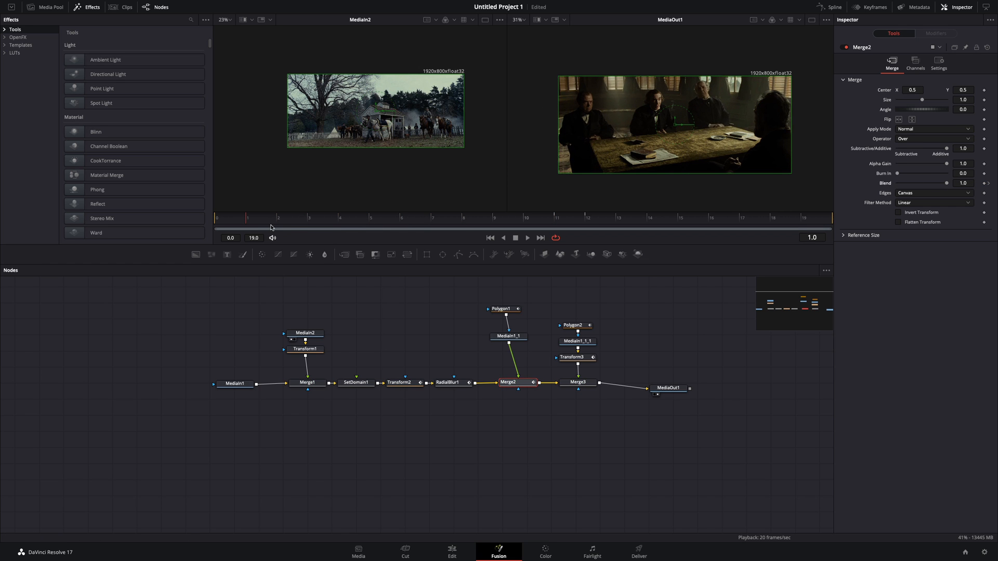
# In the Spline editor, show Transform3's Size and Angle curves and smooth all their keyframes (Shift+S).
pyautogui.click(834, 7)
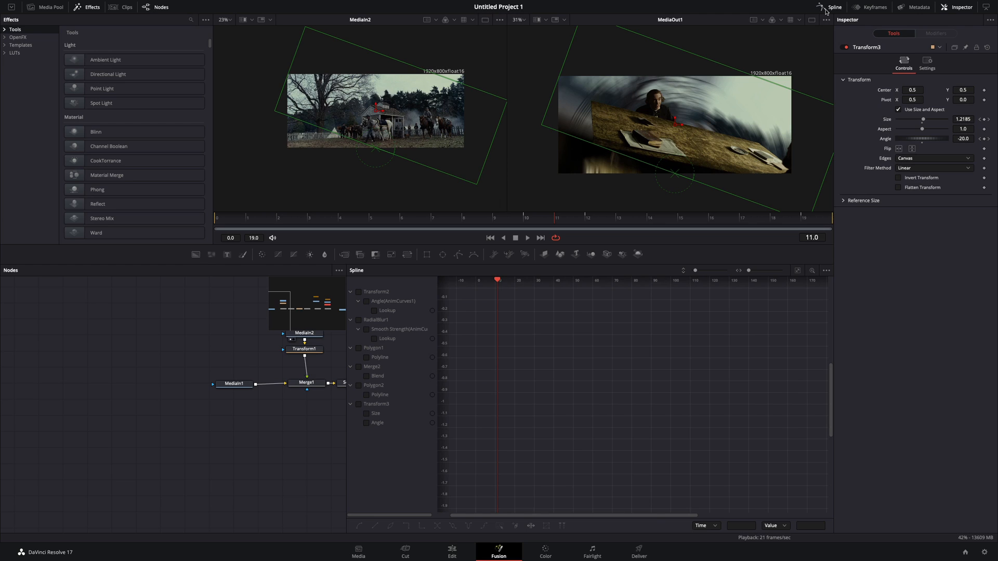
pyautogui.click(358, 404)
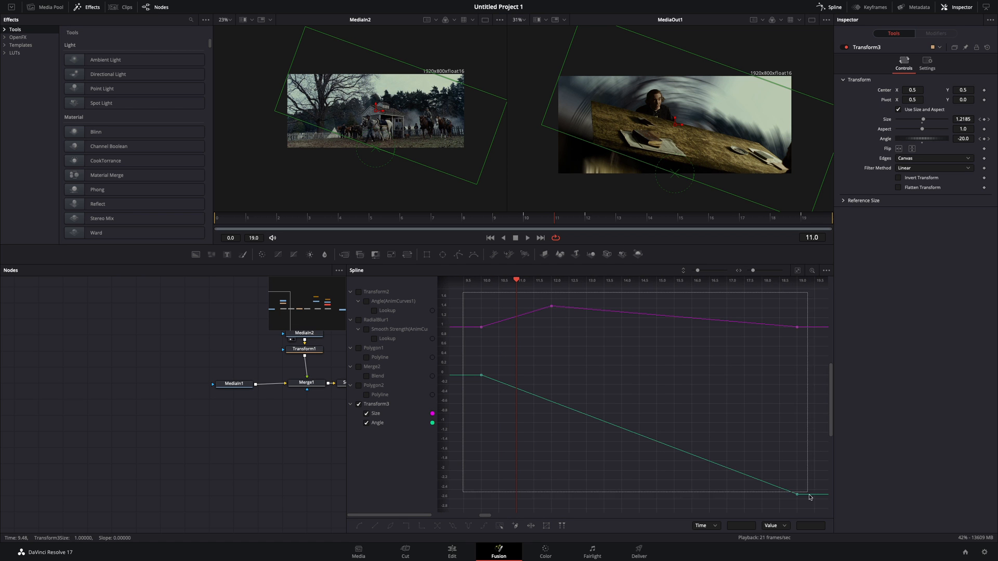
pyautogui.click(360, 526)
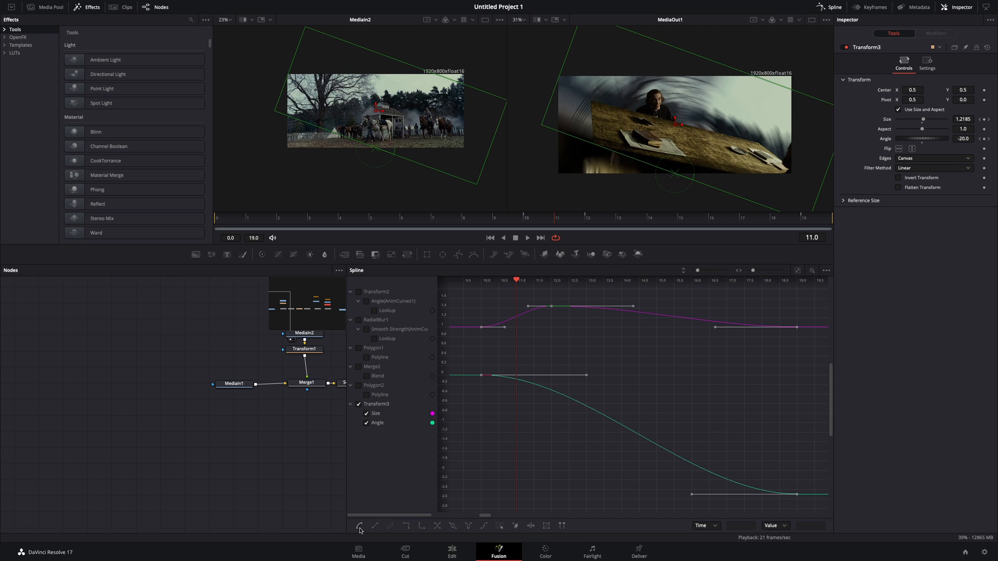